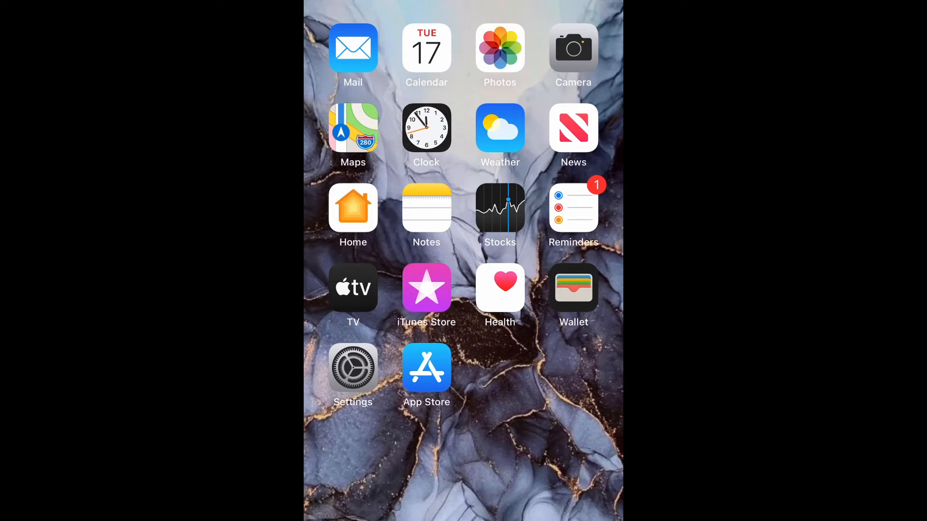
Step: Launch the Settings app from the Home Screen
{"action": "left_click", "coordinate": [352, 367]}
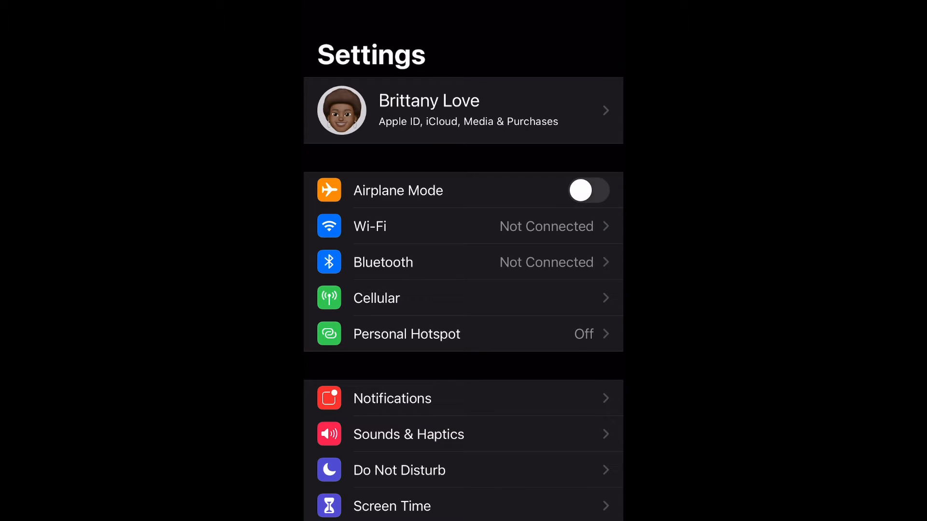
Step: Go to the Apple ID account page from the banner at the top of Settings
{"action": "left_click", "coordinate": [462, 110]}
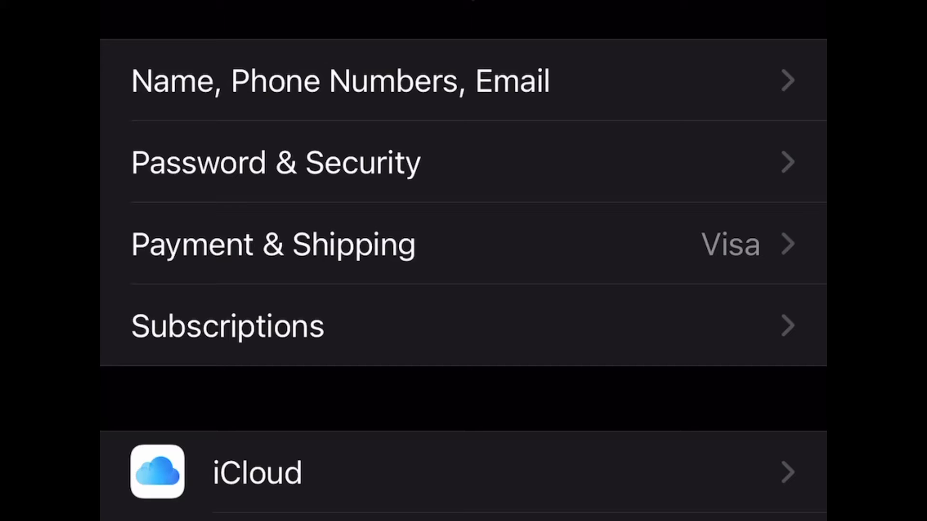
Step: Reach the Name editor via Name, Phone Numbers, Email and the name row
{"action": "left_click", "coordinate": [340, 81]}
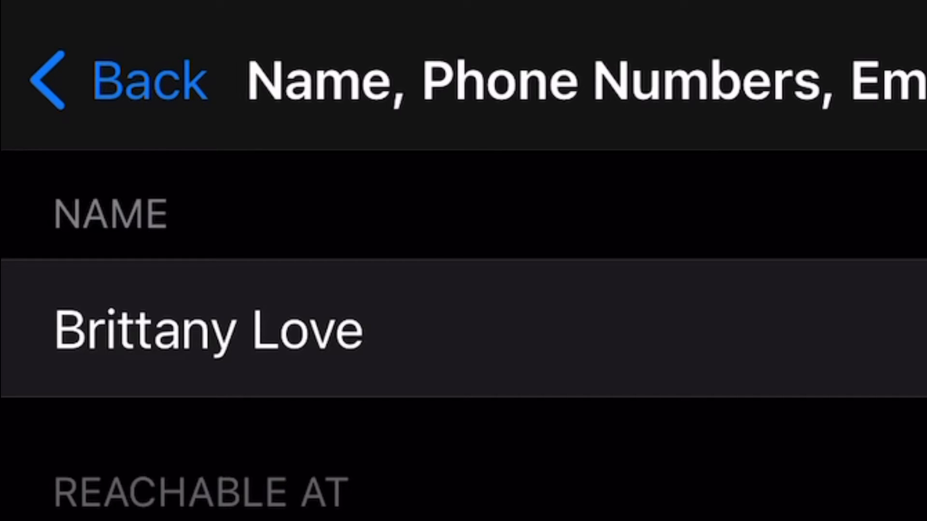
{"action": "left_click", "coordinate": [207, 329]}
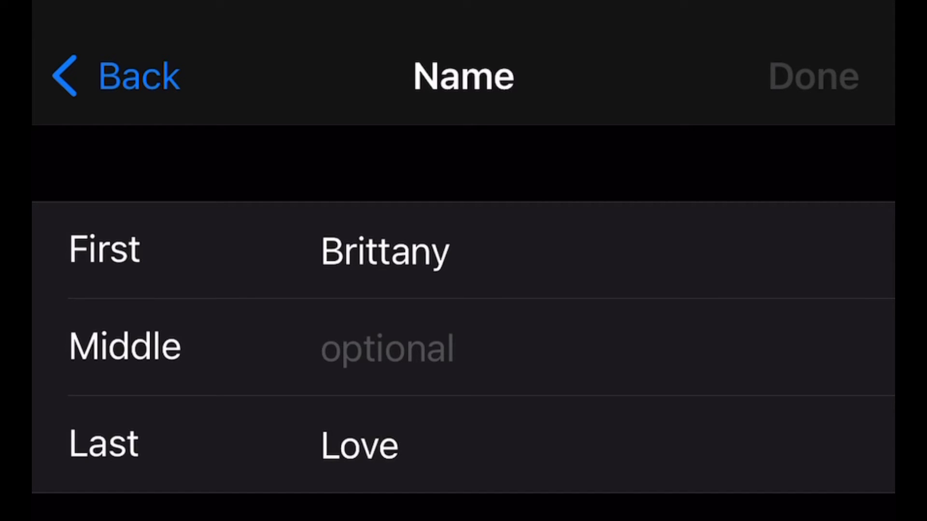
Step: Activate the Last name field for editing, leaving the surname unchanged
{"action": "left_click", "coordinate": [359, 444]}
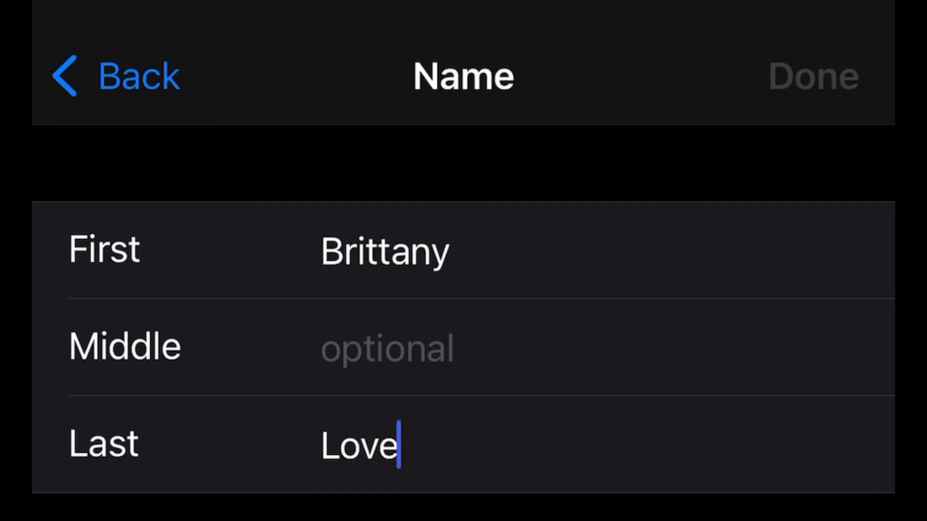